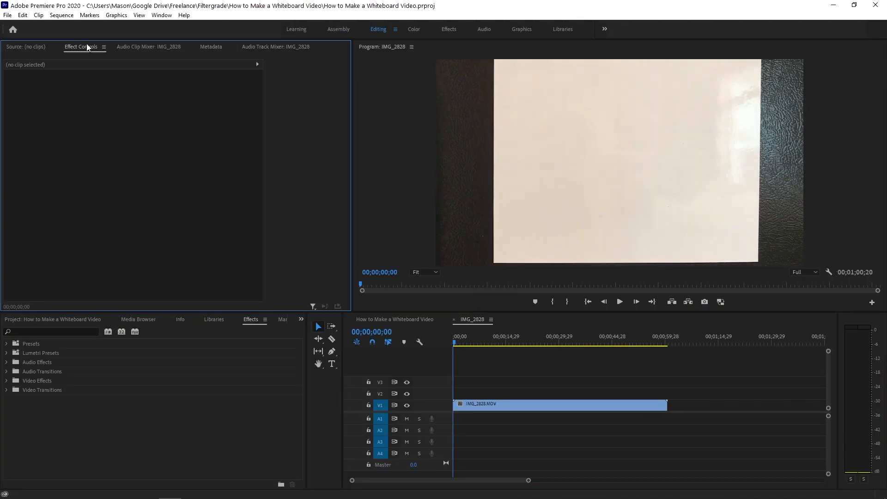
Set the whiteboard clip's speed to 400% via its Speed/Duration settings
{"action": "left_click", "coordinate": [506, 337]}
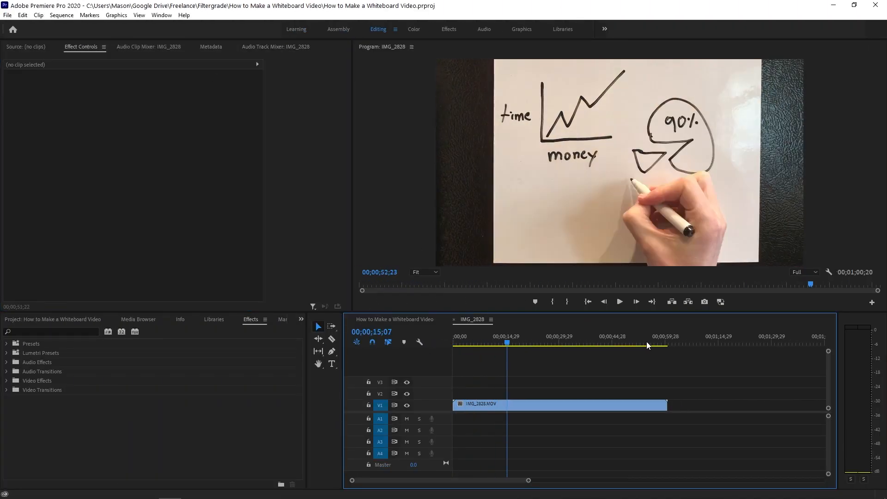
{"action": "right_click", "coordinate": [503, 405]}
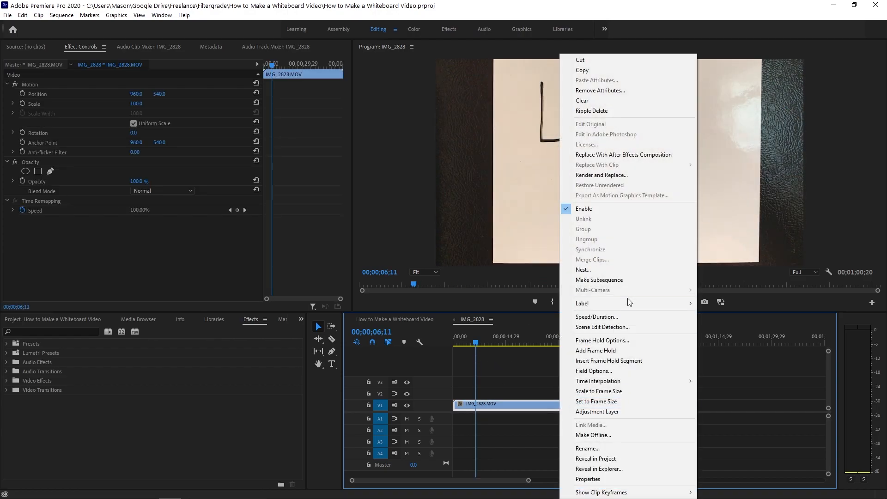
{"action": "left_click", "coordinate": [597, 317]}
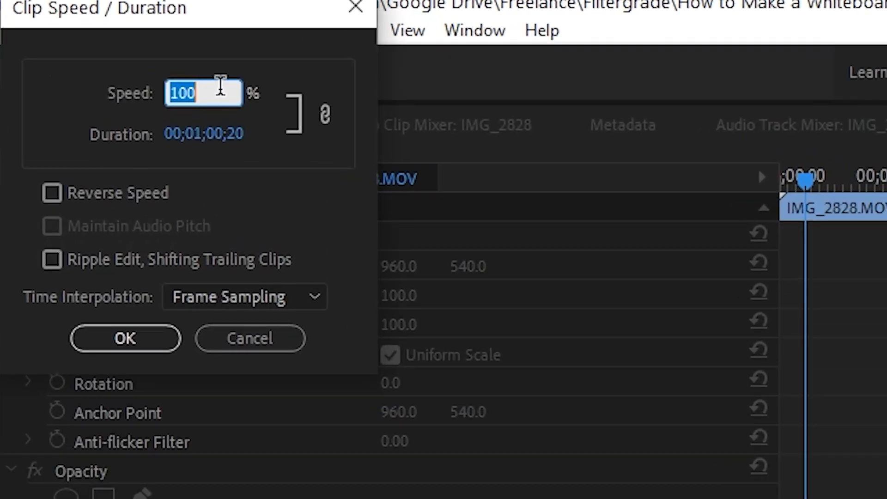
{"action": "type", "text": "400"}
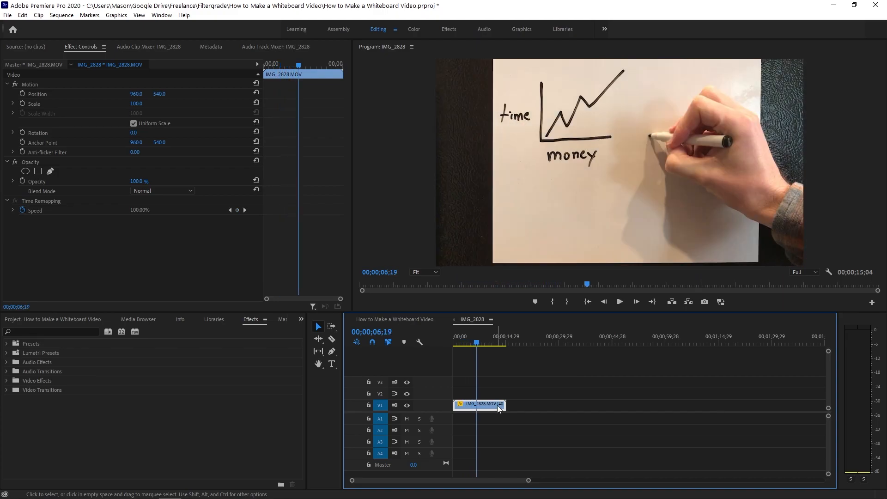
Raise the clip speed to 1000%, cutting it to about six seconds
{"action": "right_click", "coordinate": [479, 404]}
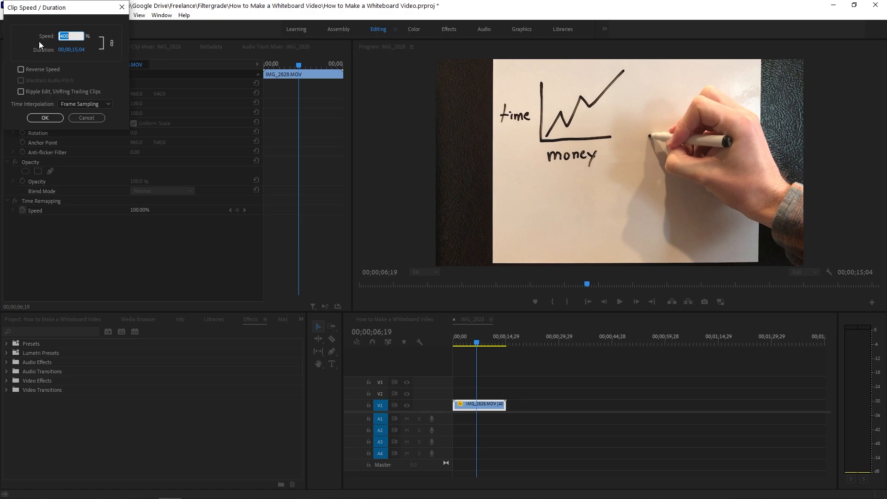
{"action": "type", "text": "1000"}
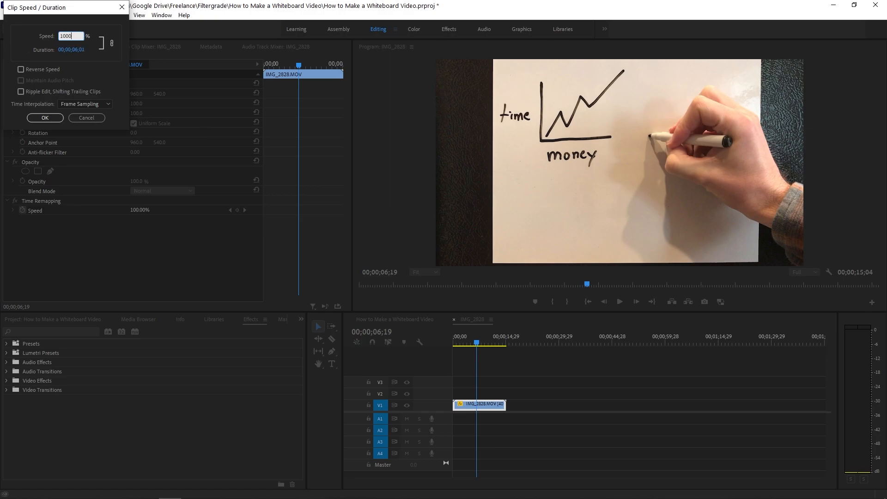
{"action": "left_click", "coordinate": [45, 117]}
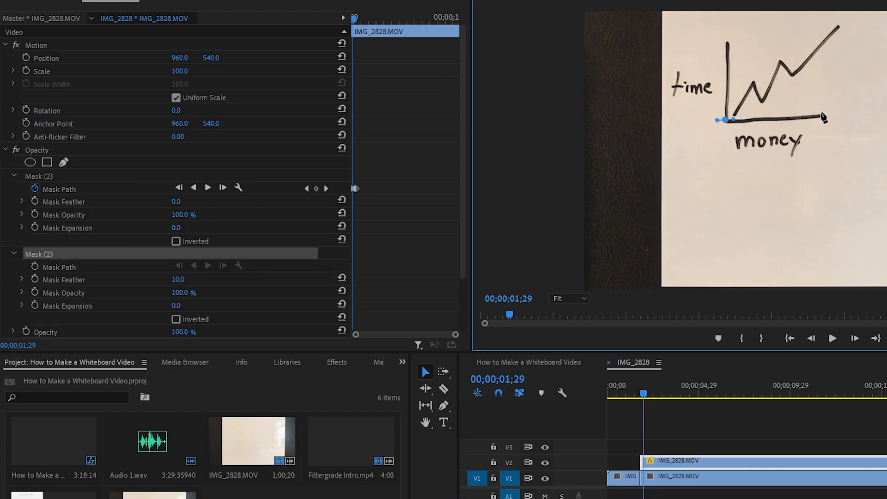
Keyframe the Mask Path around the graph so the drawing reveals over time
{"action": "left_click", "coordinate": [568, 299]}
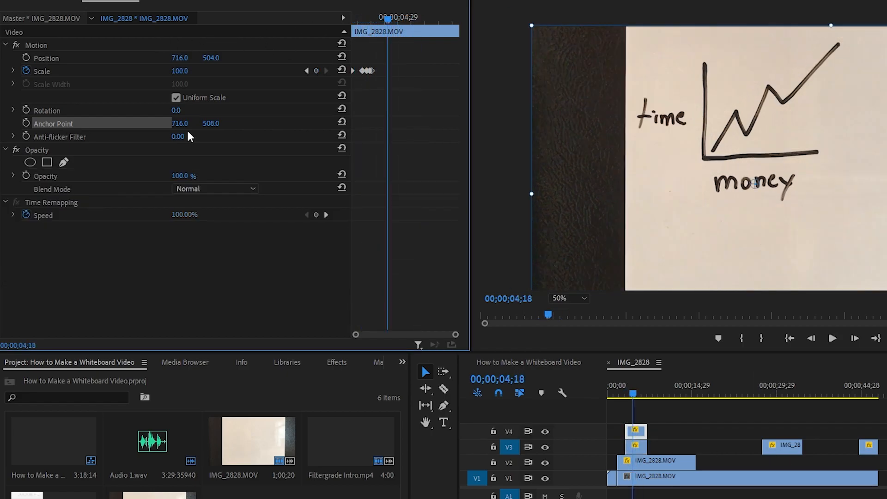
Add Scale keyframes anchored at the graph for a quick pop-in
{"action": "left_click", "coordinate": [47, 163]}
{"action": "type", "text": "ultra"}
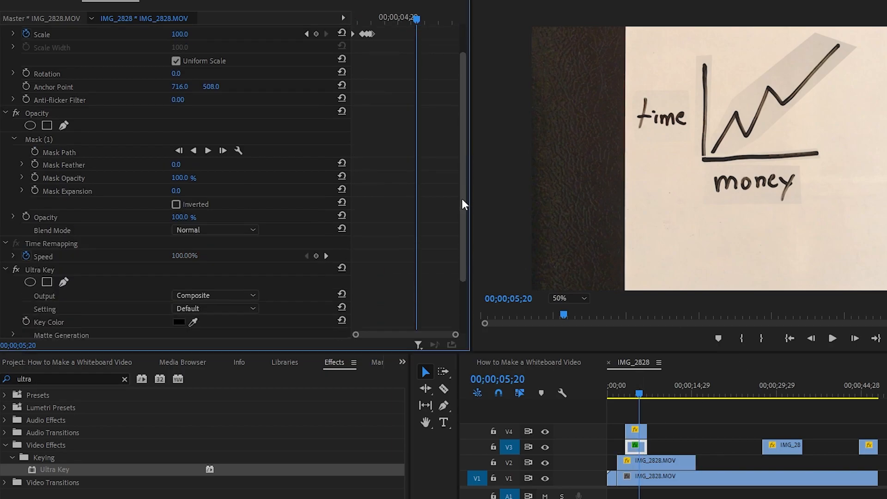
Find Ultra Key in the Effects panel to key out the whiteboard background
{"action": "scroll", "scroll_direction": "down", "scroll_amount": 3}
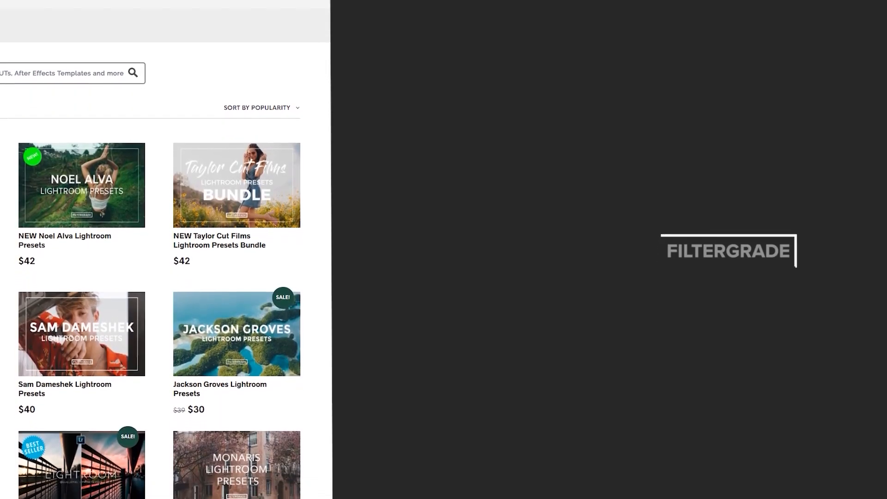
{"action": "scroll", "scroll_direction": "down", "scroll_amount": 3}
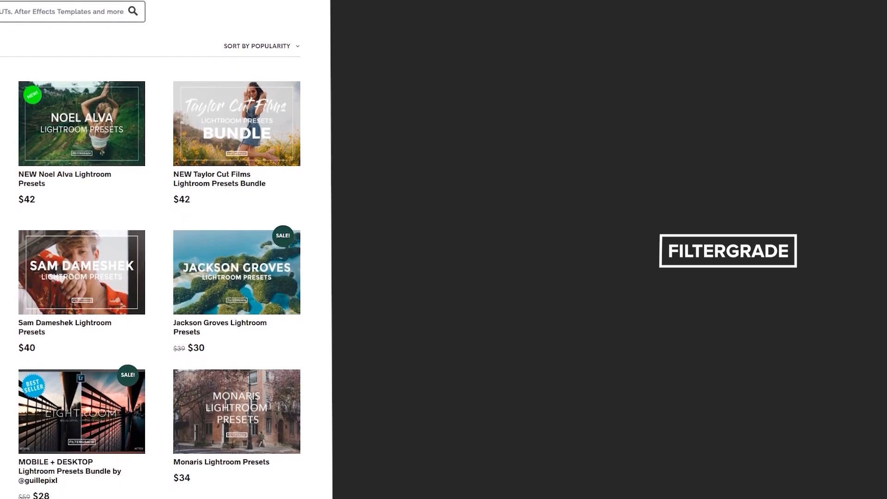
{"action": "scroll", "scroll_direction": "down", "scroll_amount": 3}
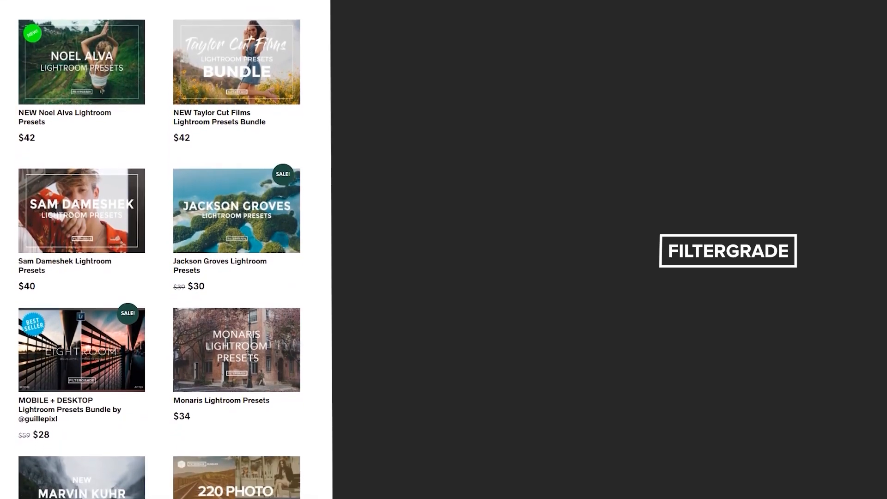
{"action": "scroll", "scroll_direction": "down", "scroll_amount": 3}
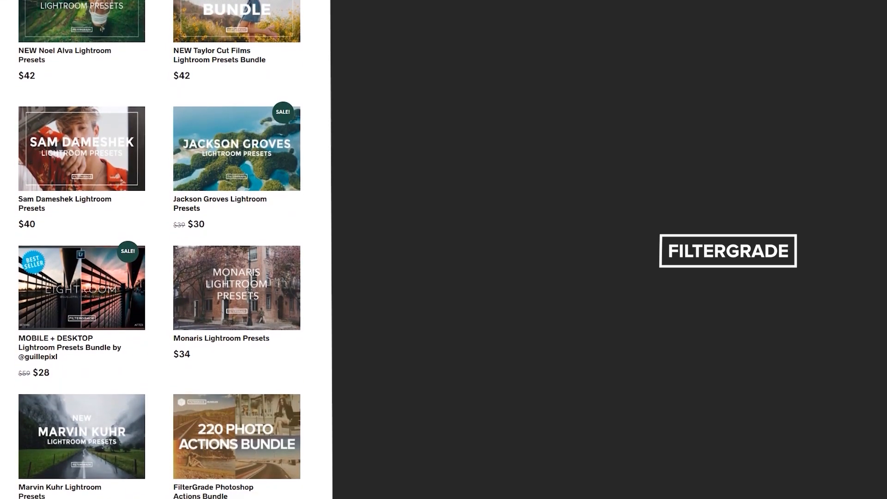
{"action": "scroll", "scroll_direction": "down", "scroll_amount": 3}
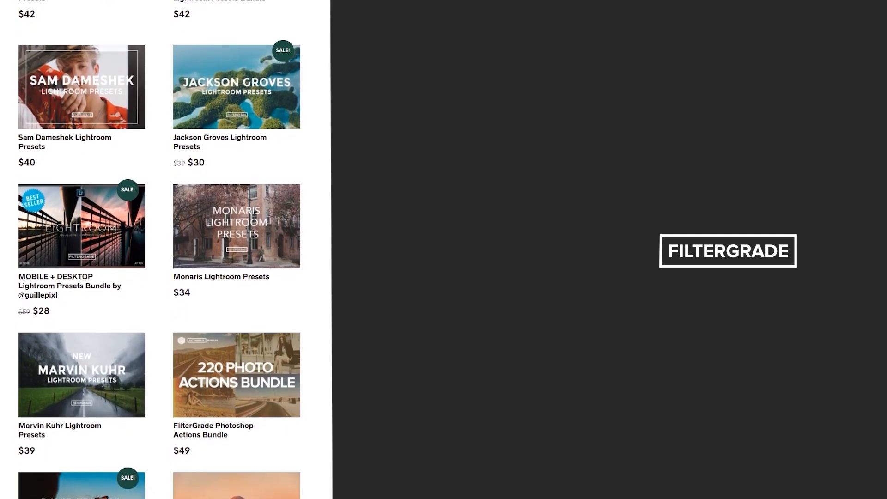
{"action": "scroll", "scroll_direction": "down", "scroll_amount": 3}
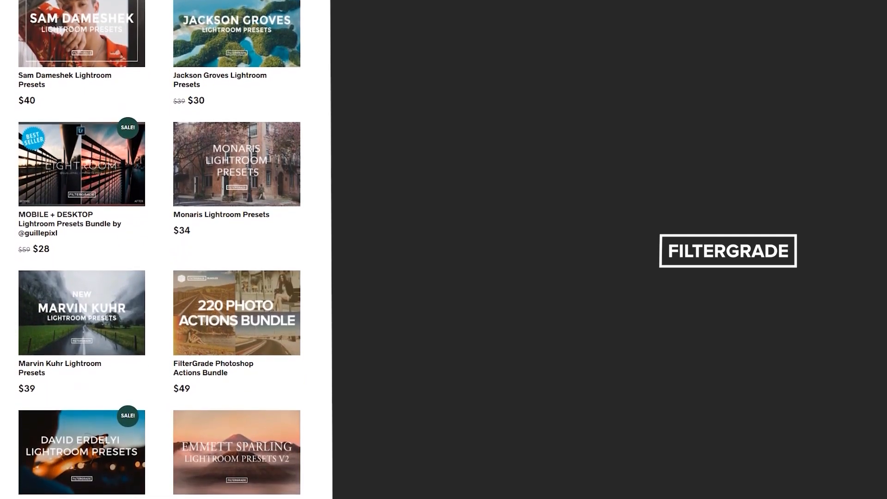
{"action": "scroll", "scroll_direction": "down", "scroll_amount": 3}
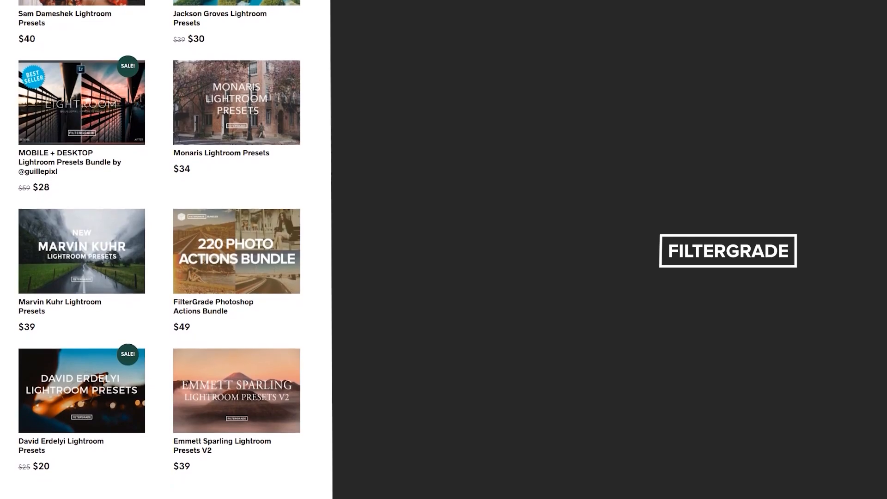